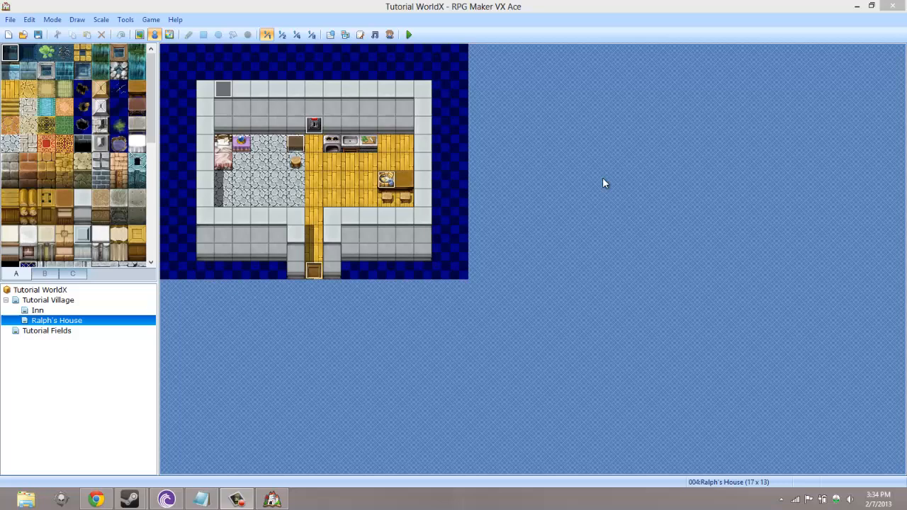
mouse_move(601, 183)
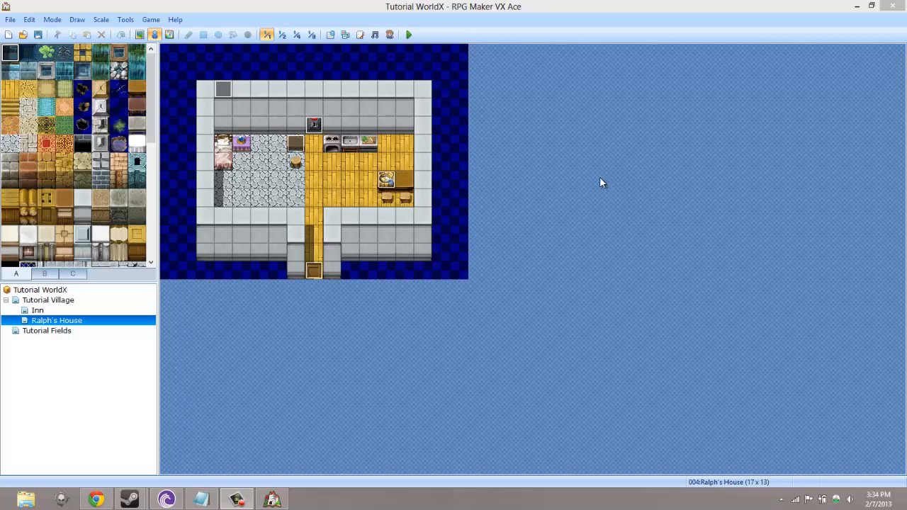
mouse_move(388, 104)
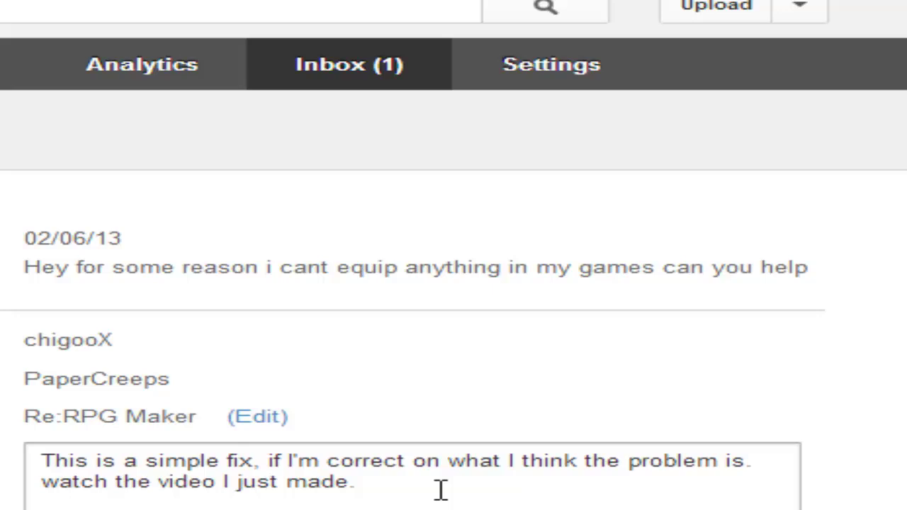
mouse_move(461, 301)
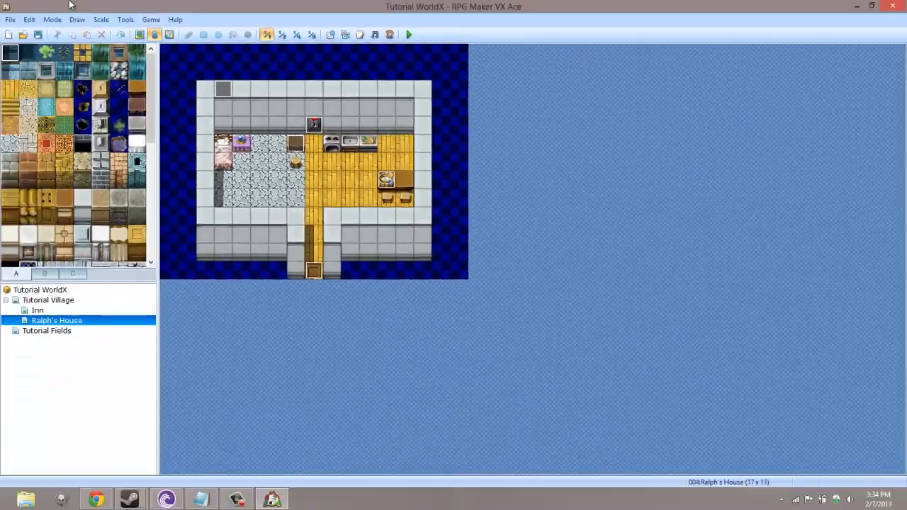
Create weapon 002 'This New Sword' with a sword icon, description and 007:Slash Physical animation.
click(138, 34)
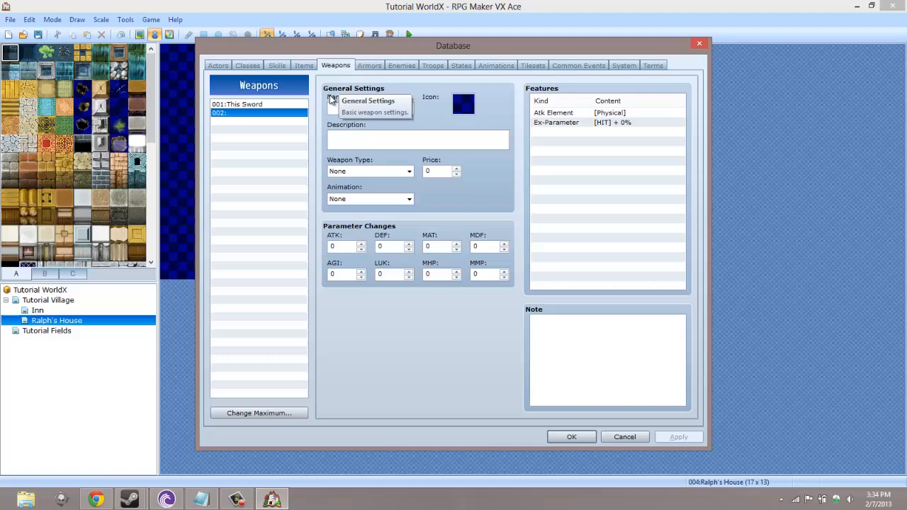
right_click(348, 107)
text(This New Sword)
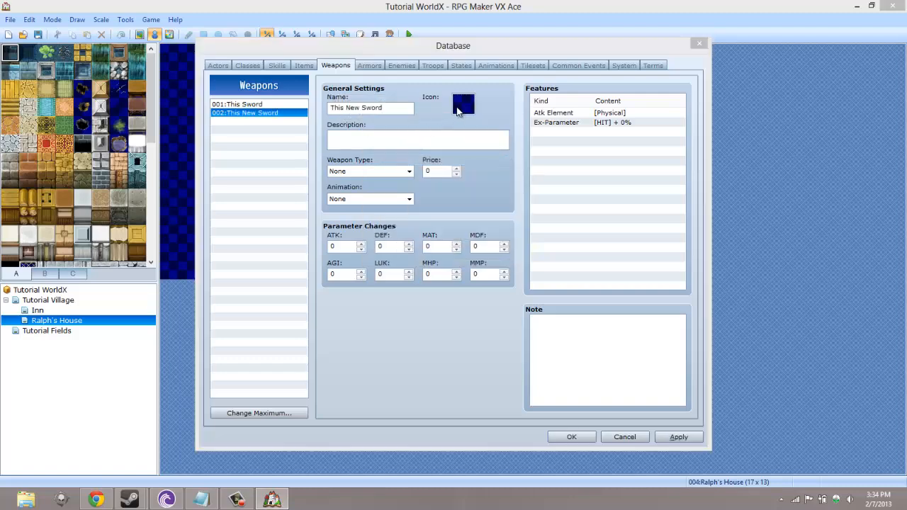
click(463, 105)
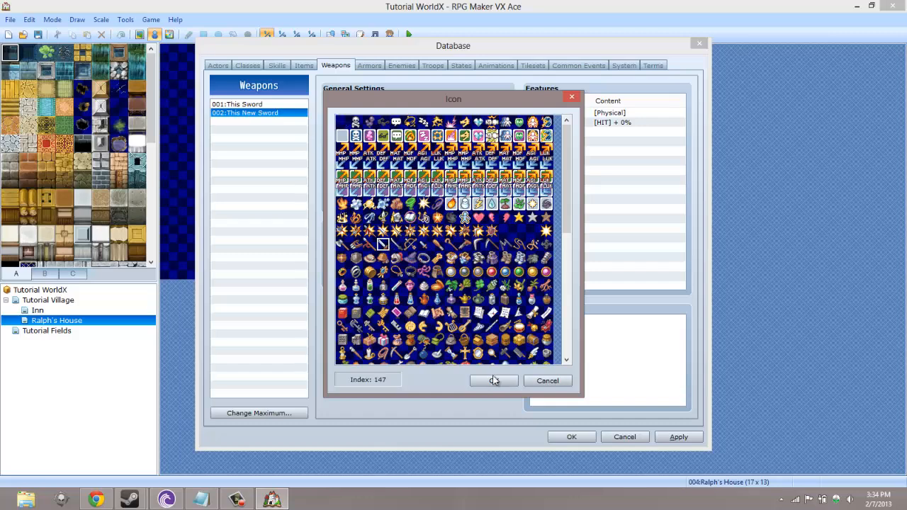
right_click(418, 136)
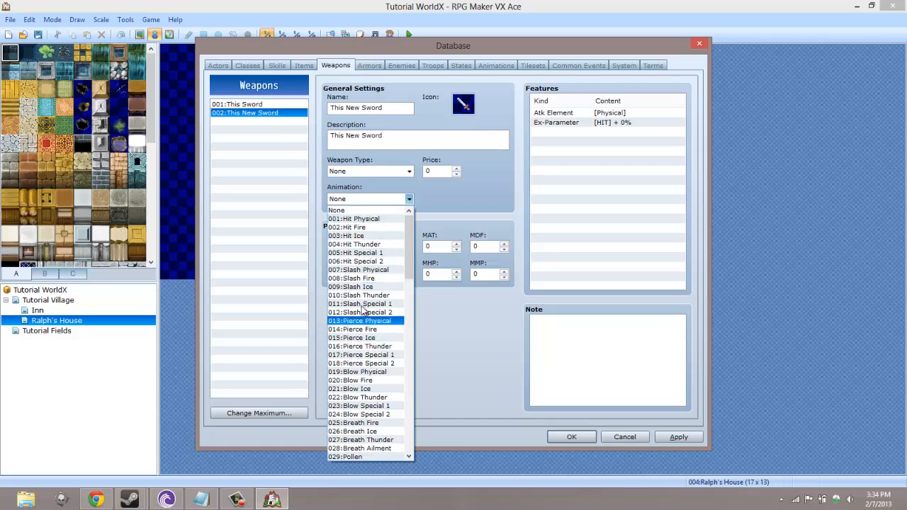
click(359, 269)
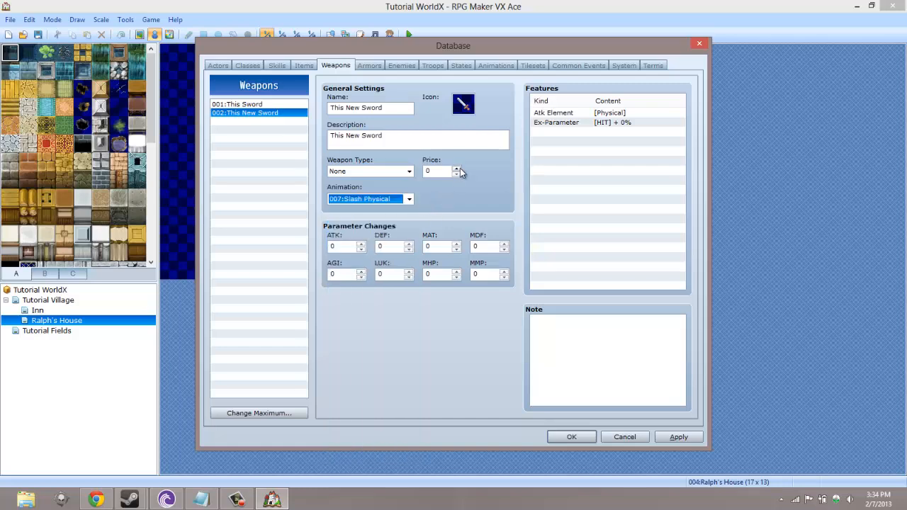
Enter a price of 45 and an ATK bonus of 999 for This New Sword.
text(45ty)
click(346, 246)
text(9)
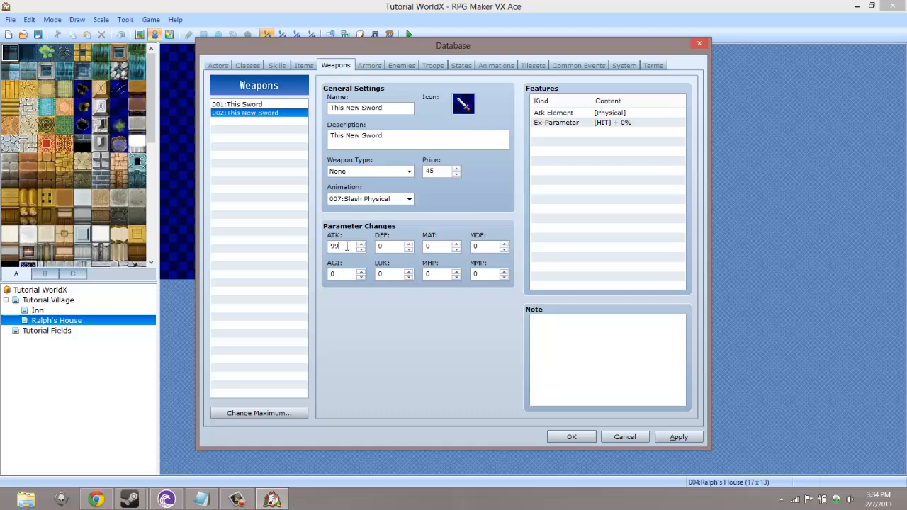
text(9)
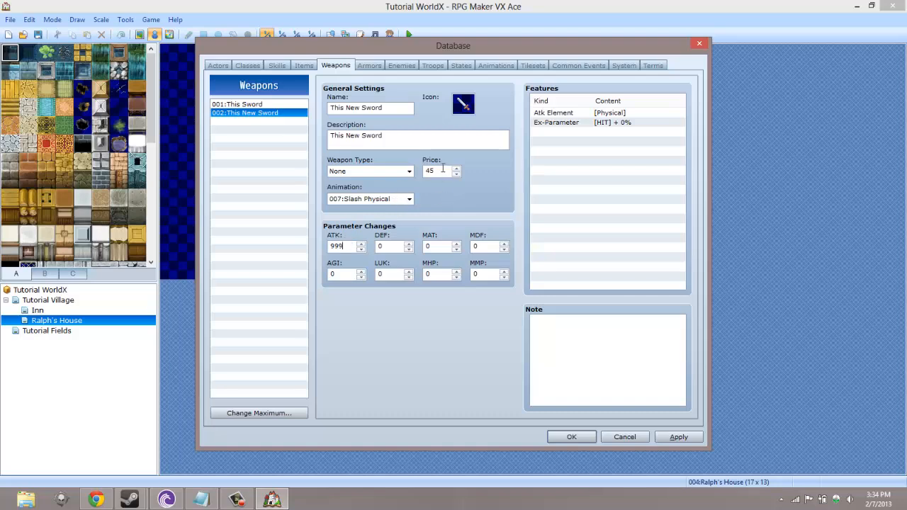
mouse_move(478, 194)
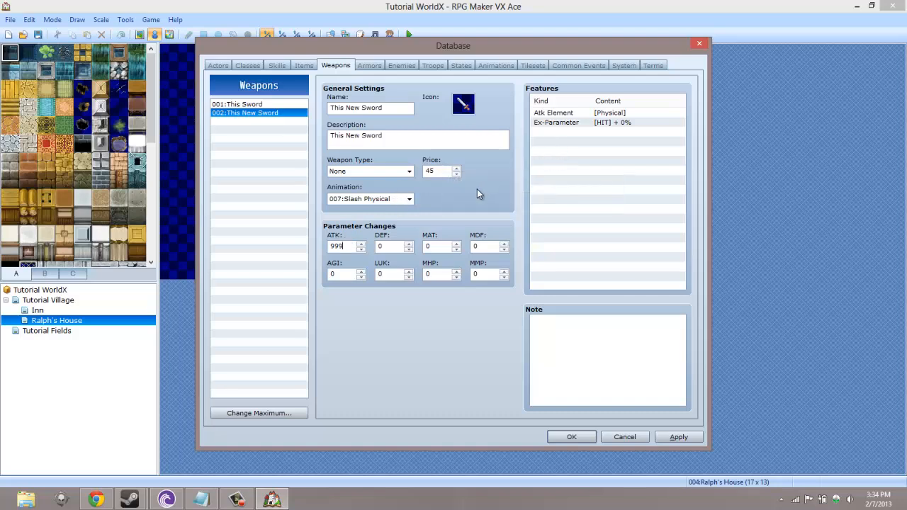
mouse_move(477, 194)
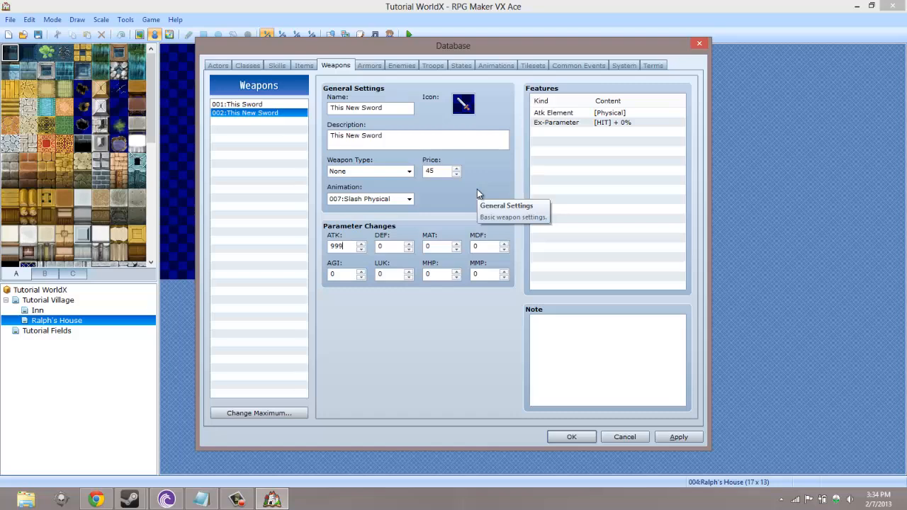
mouse_move(400, 161)
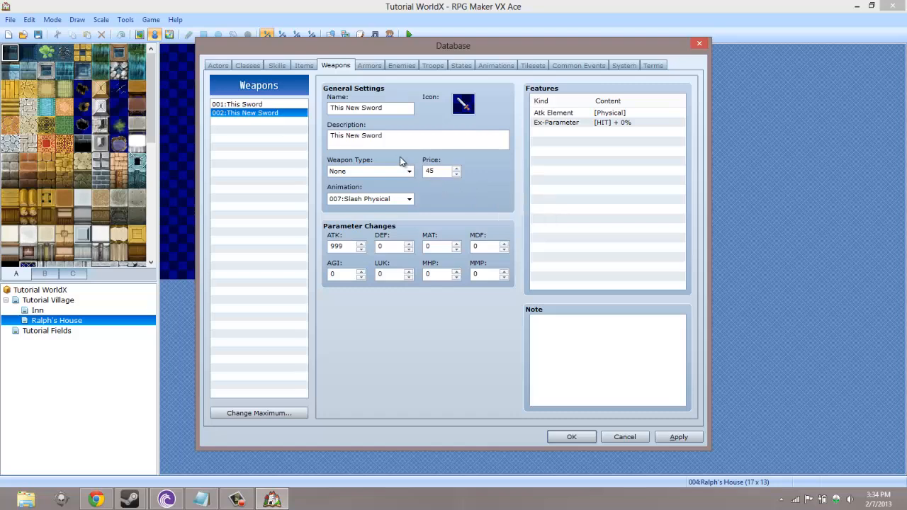
mouse_move(372, 164)
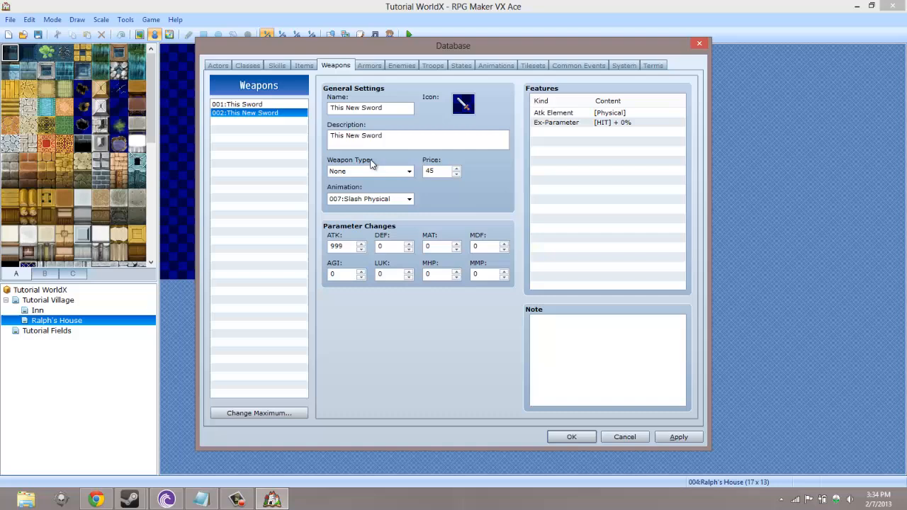
mouse_move(296, 157)
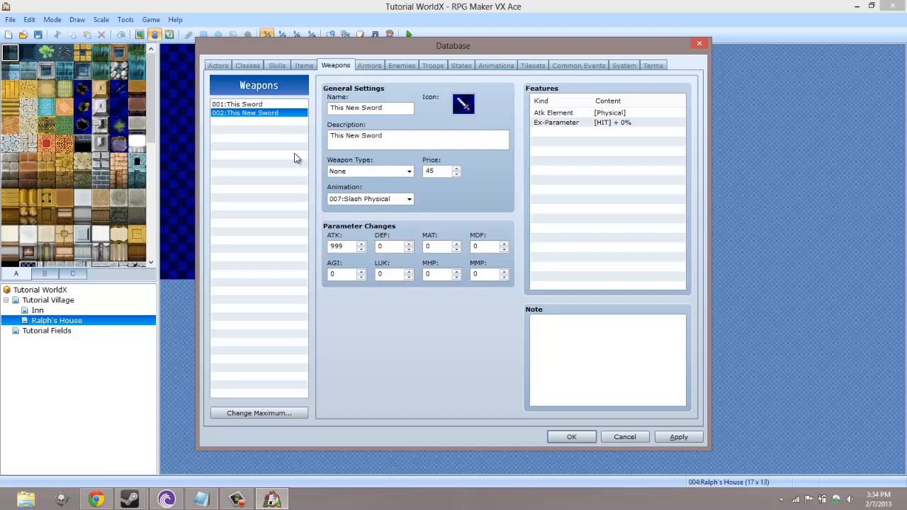
mouse_move(366, 171)
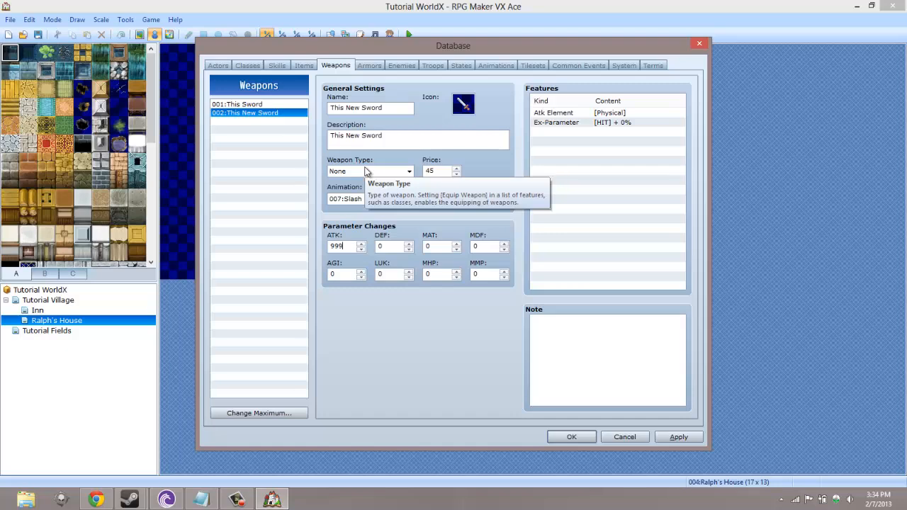
Review the Weapon Type choices and the Terms tab's weapon types, returning to Weapons.
click(408, 171)
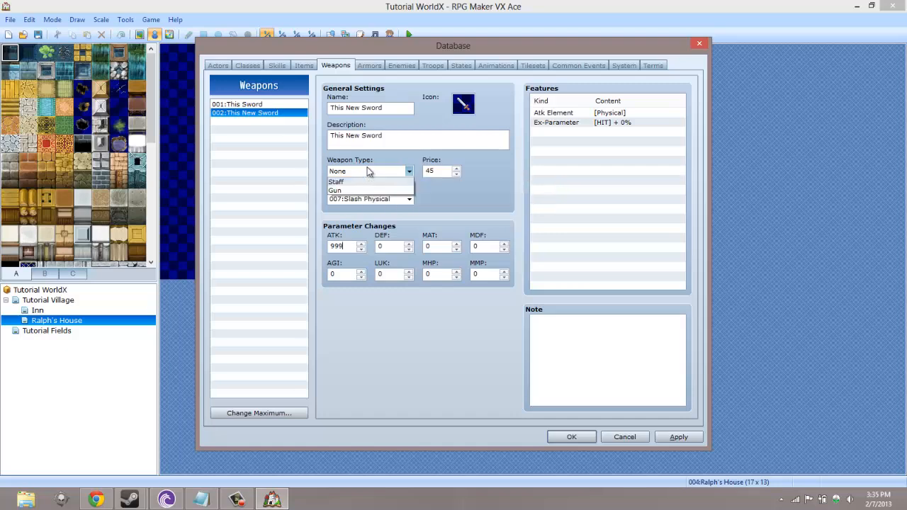
click(408, 170)
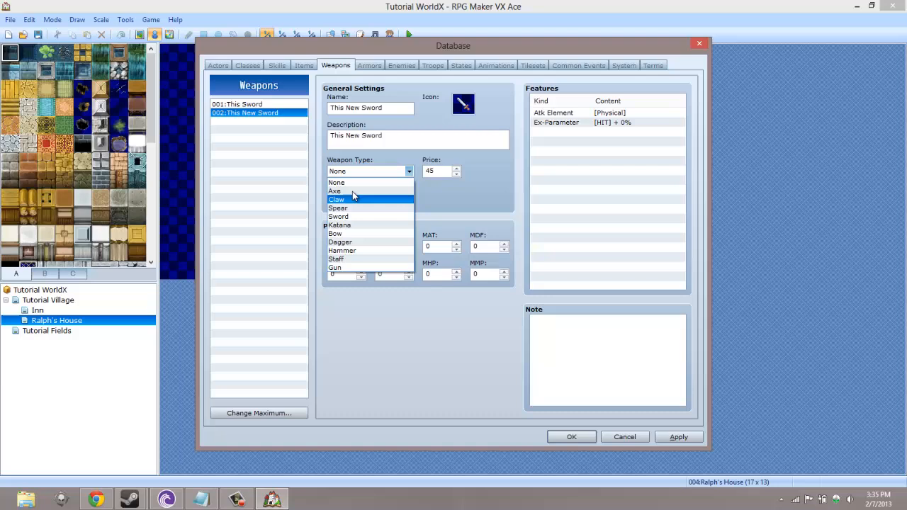
mouse_move(366, 224)
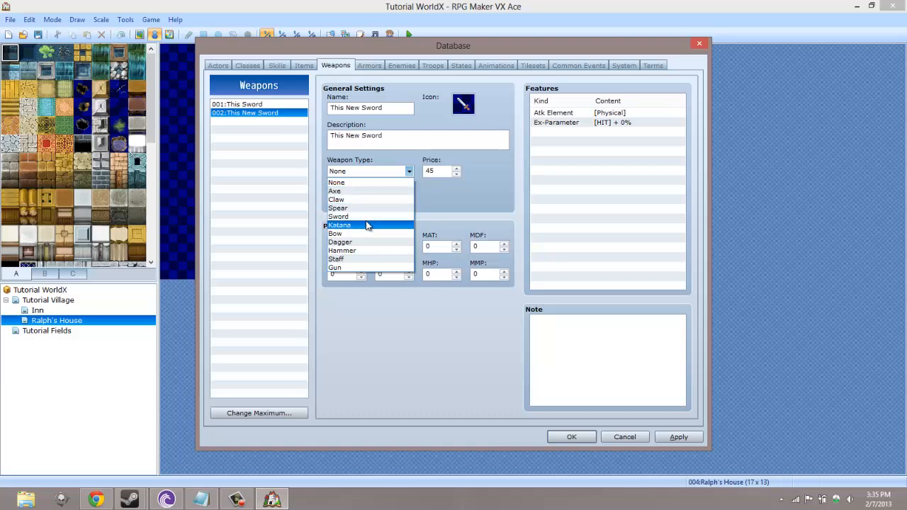
click(336, 182)
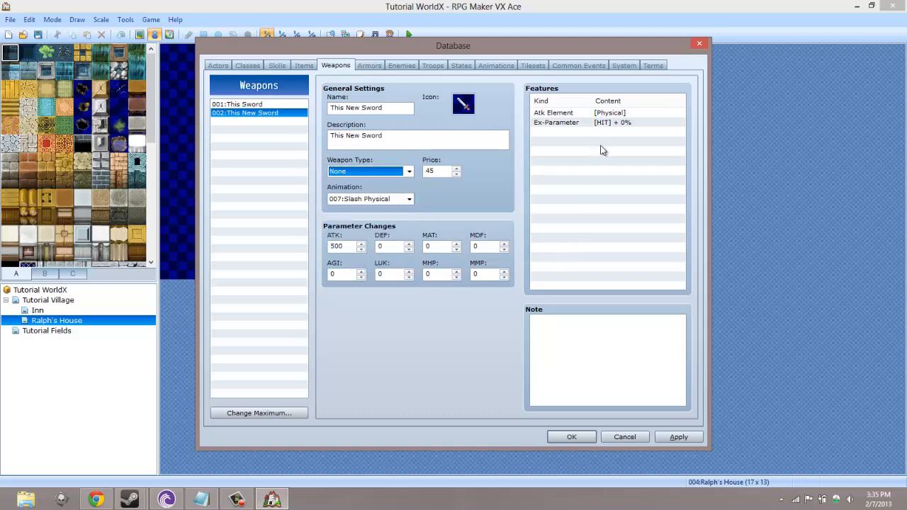
click(652, 64)
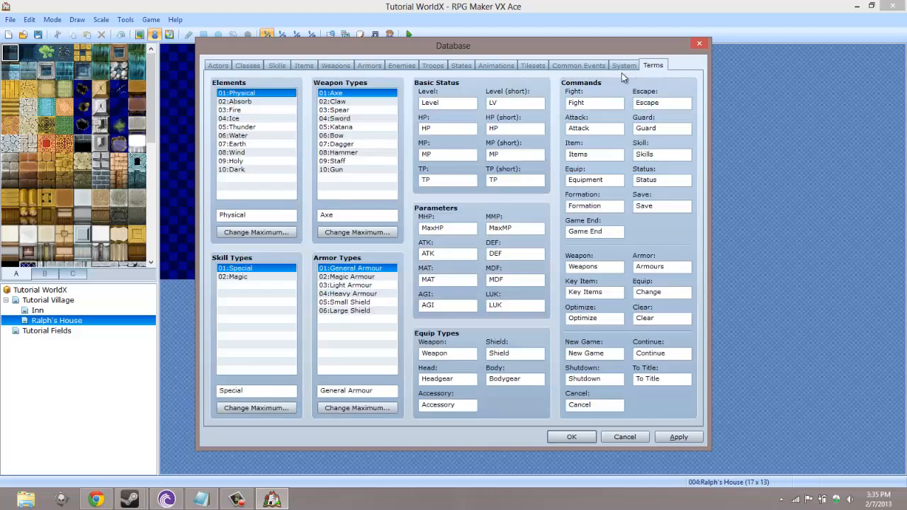
mouse_move(364, 231)
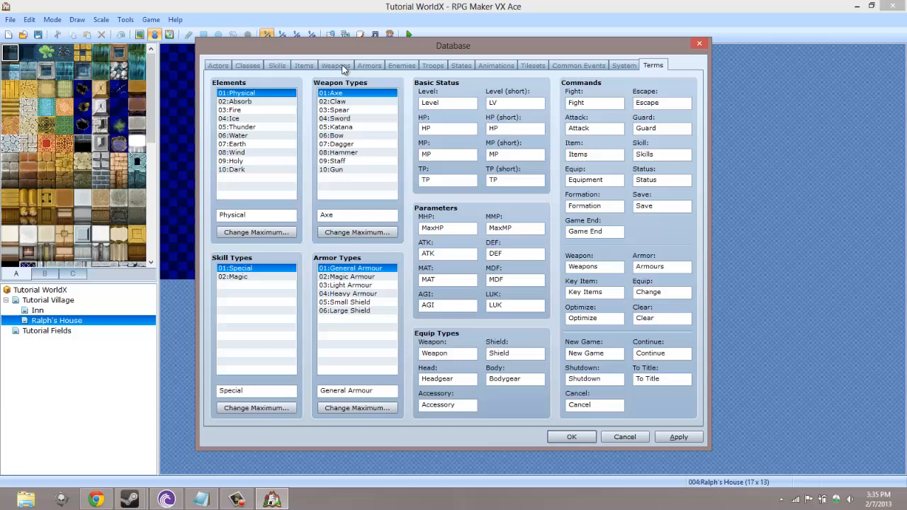
click(335, 64)
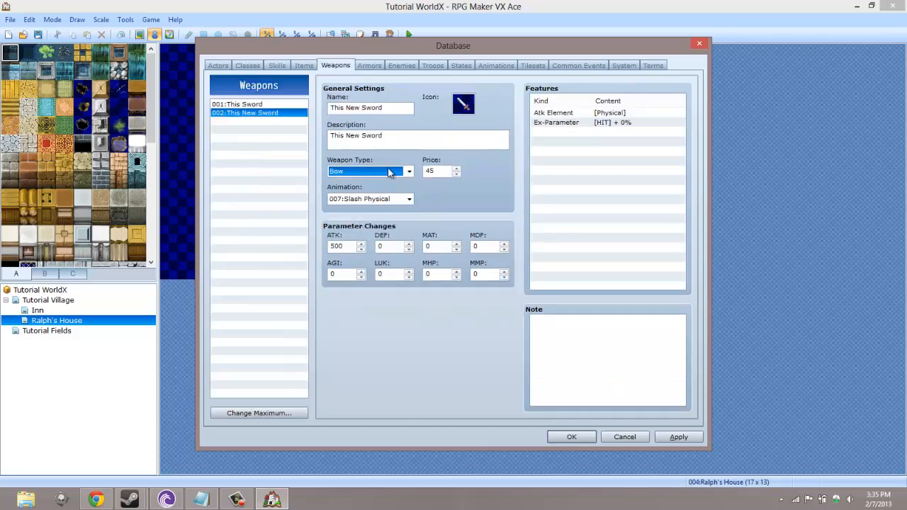
mouse_move(379, 170)
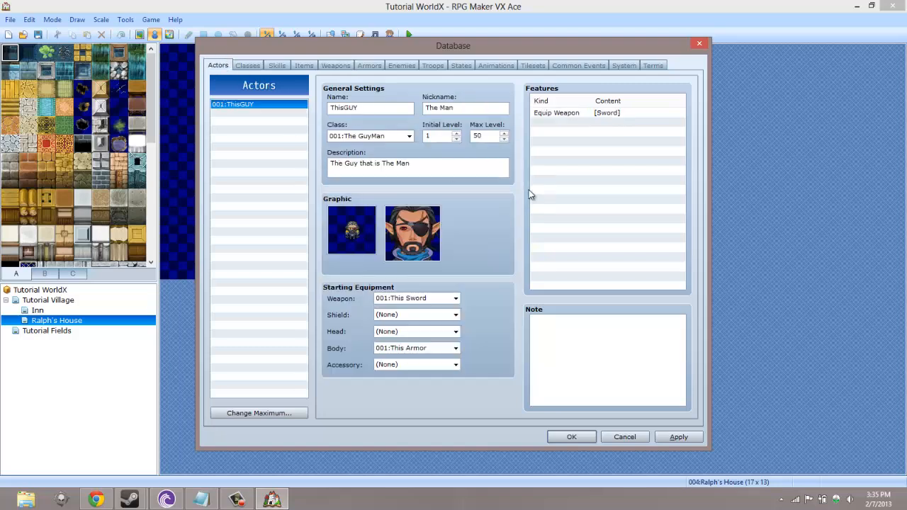
mouse_move(578, 191)
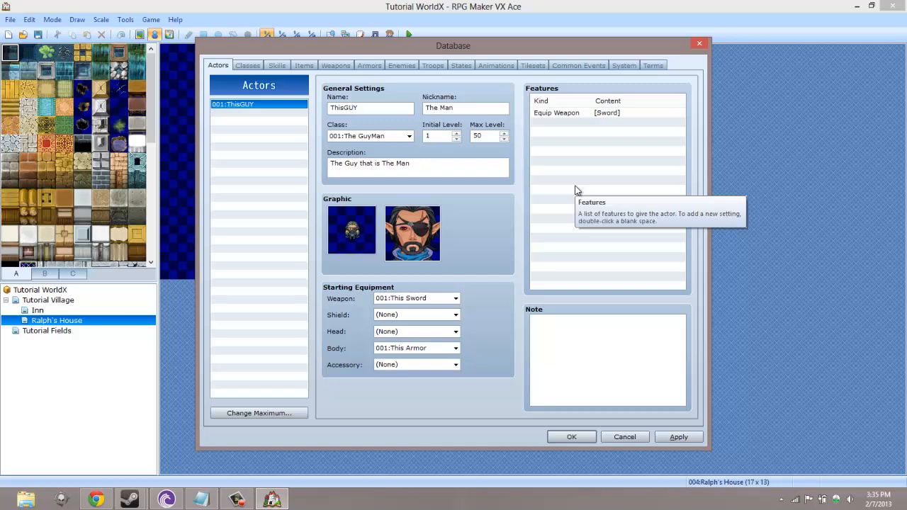
Select ThisGUY's Equip Weapon [Sword] feature and try adding a feature on the blank row.
click(605, 112)
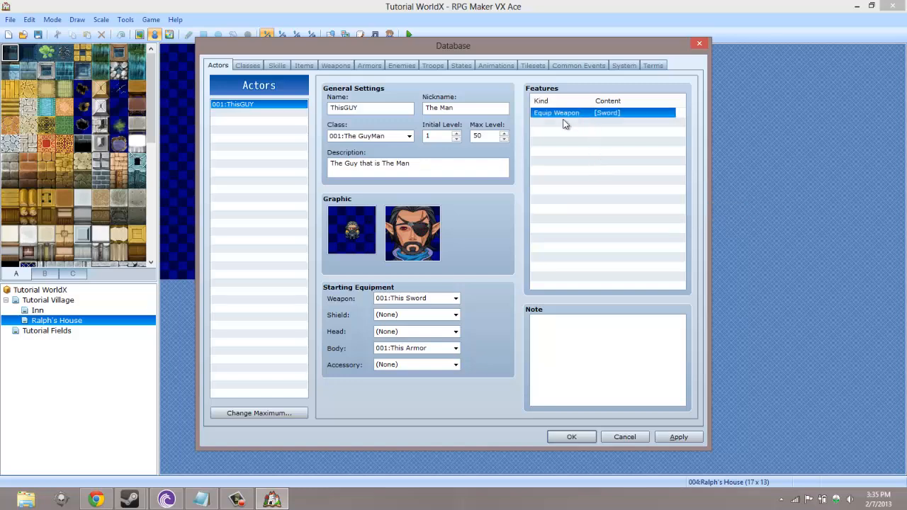
mouse_move(583, 115)
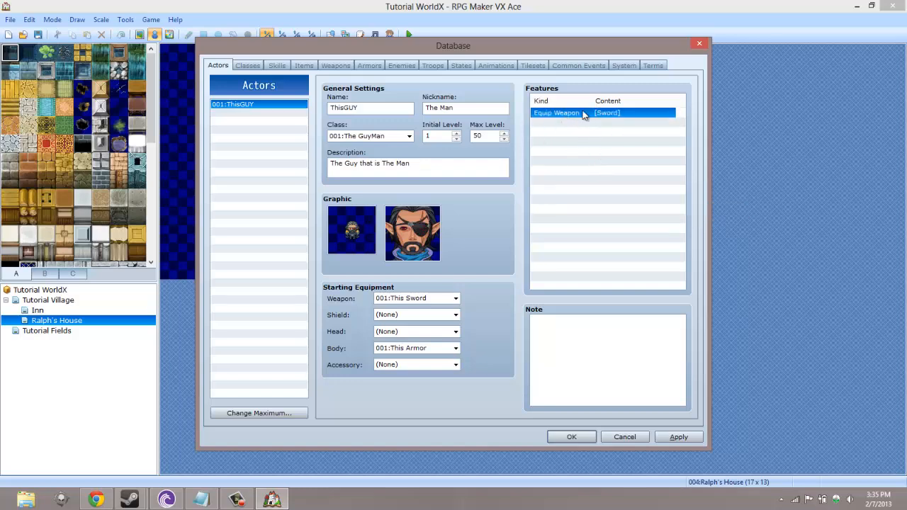
click(603, 122)
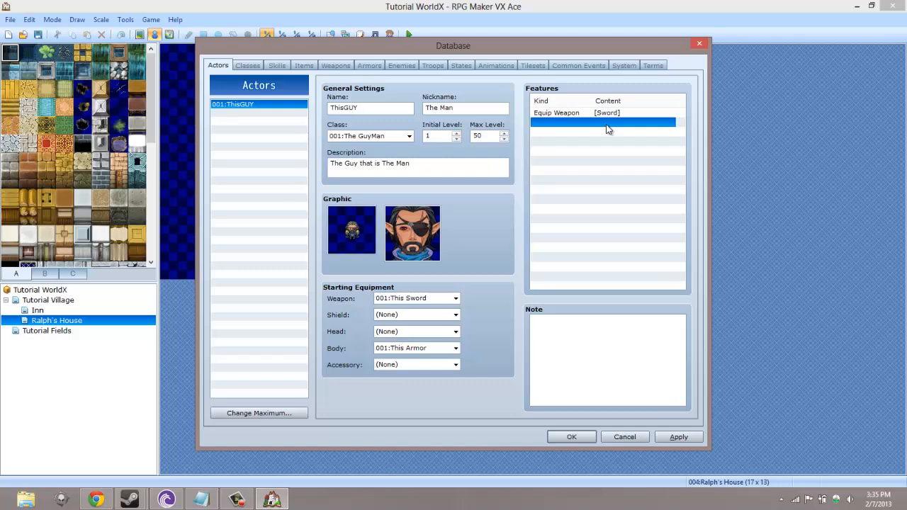
double_click(603, 122)
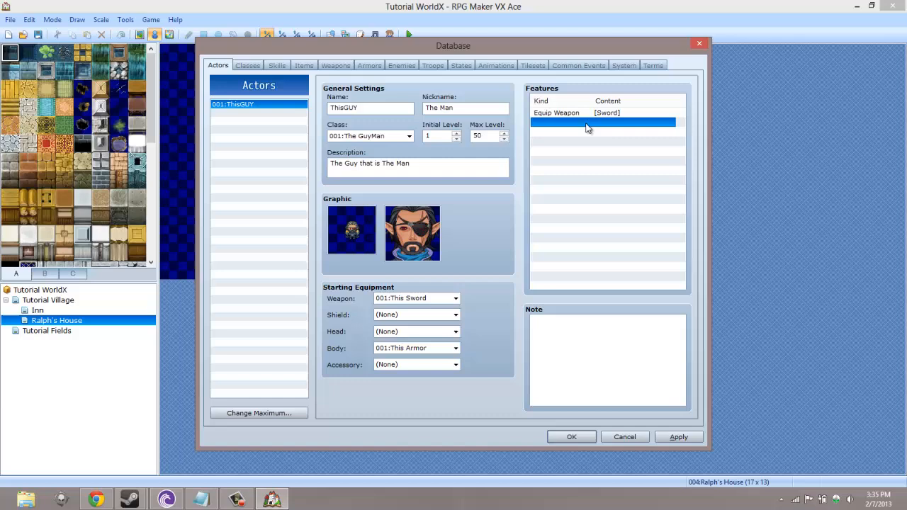
Add an Equip Weapon [Bow] feature to ThisGUY from the Equip tab.
double_click(603, 122)
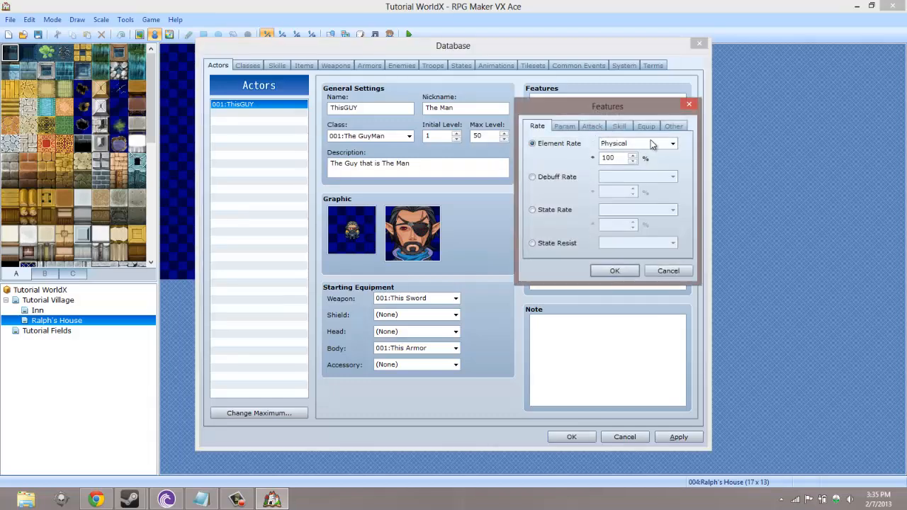
click(645, 125)
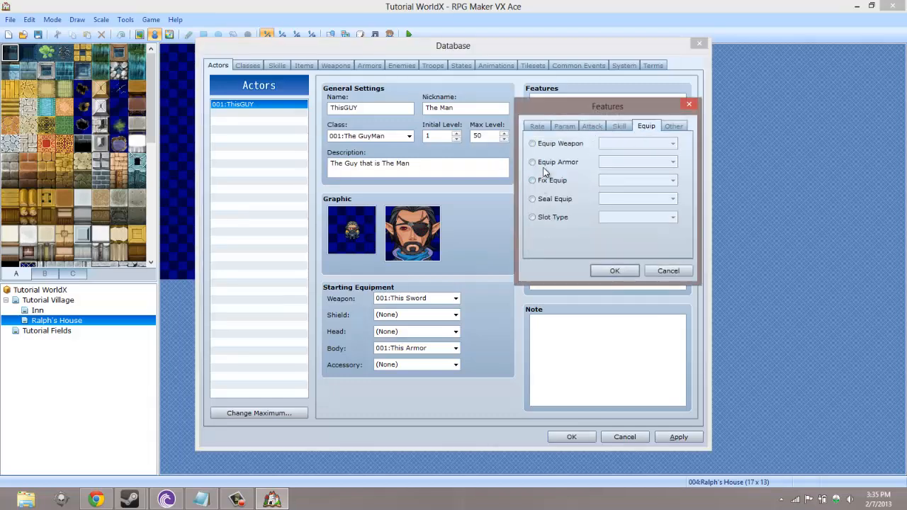
click(671, 143)
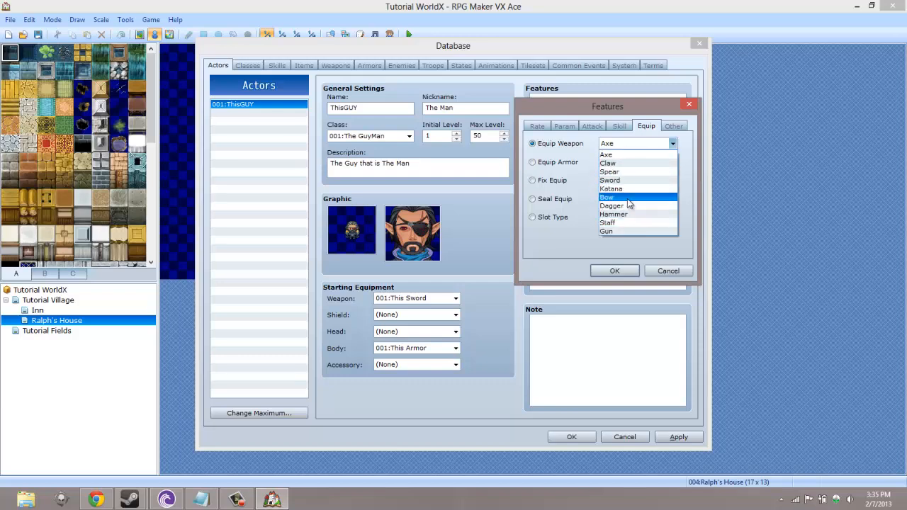
click(606, 197)
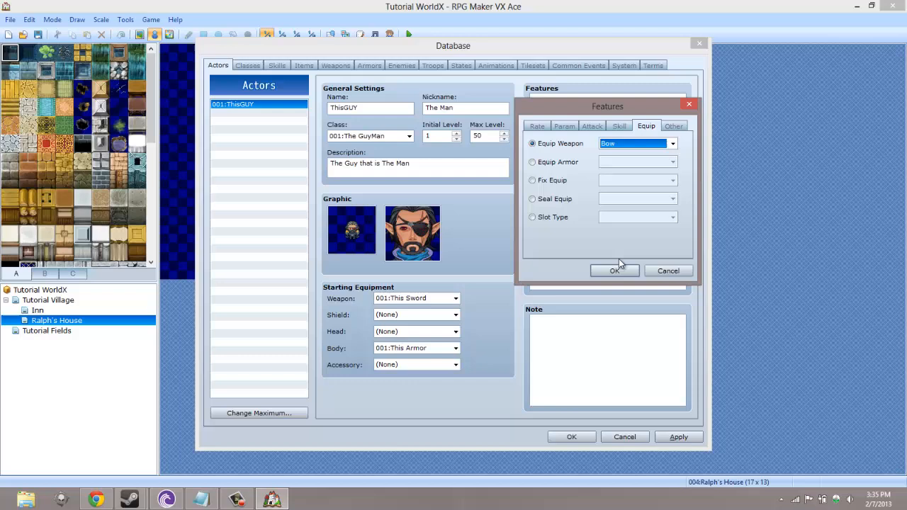
click(614, 270)
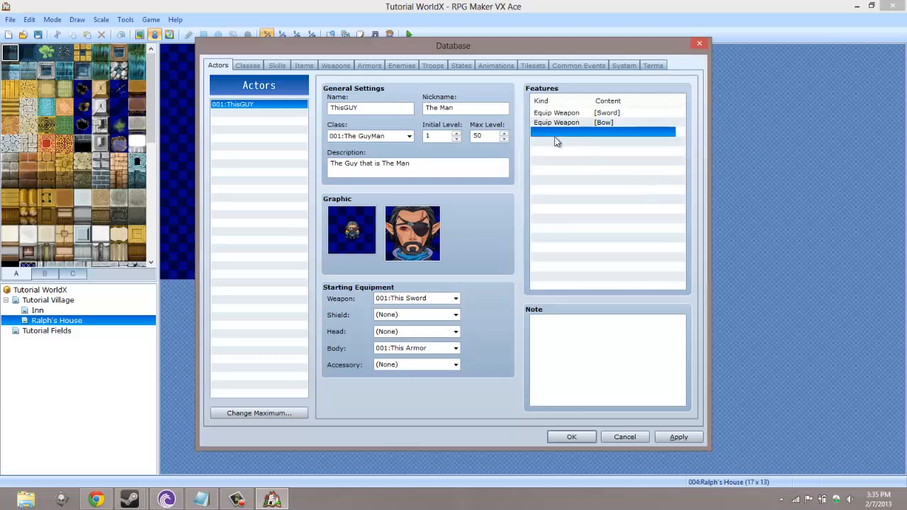
Return to This New Sword on the Weapons tab and reopen its Weapon Type list.
click(602, 113)
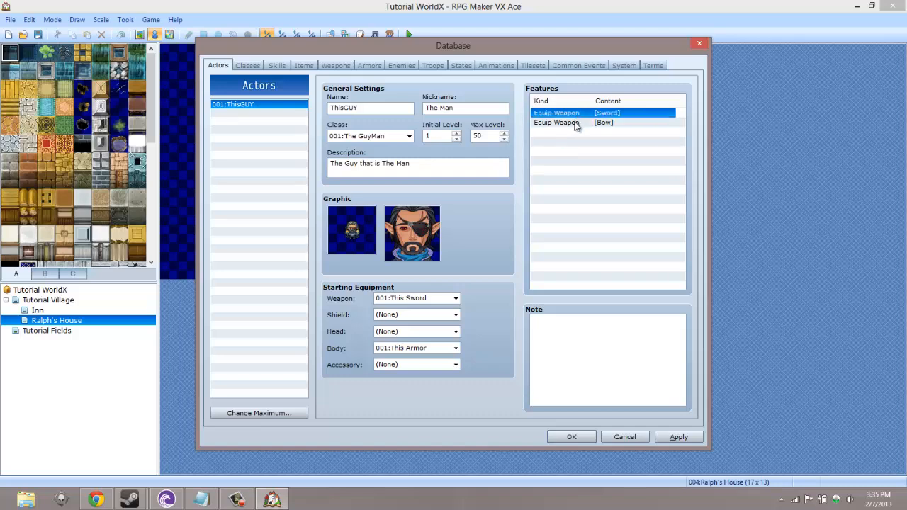
click(304, 64)
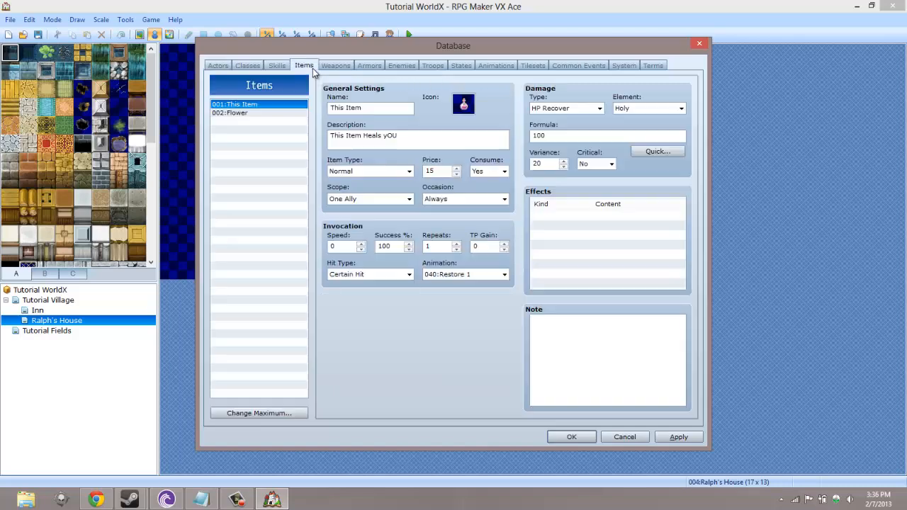
click(335, 65)
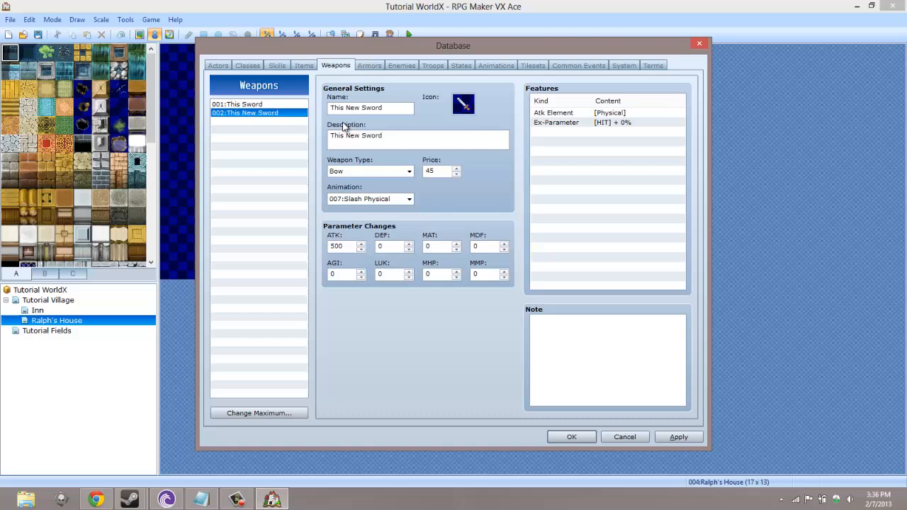
mouse_move(367, 173)
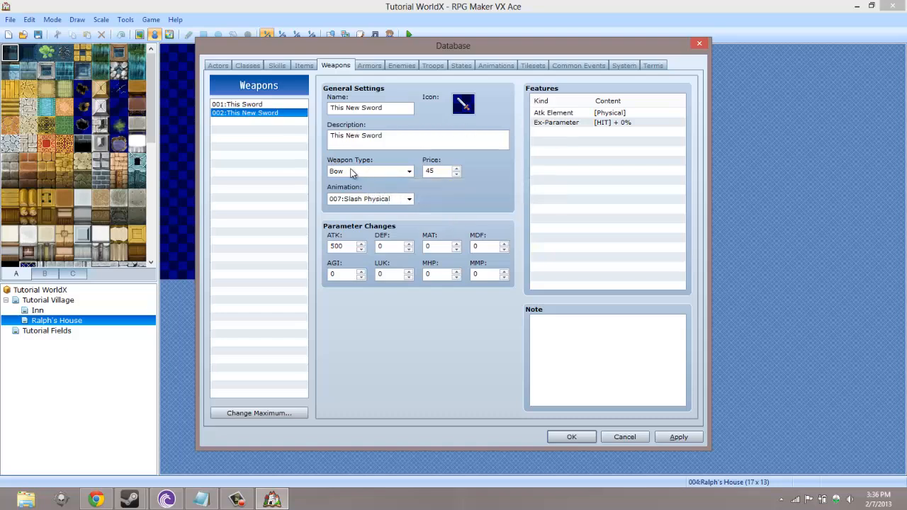
click(365, 170)
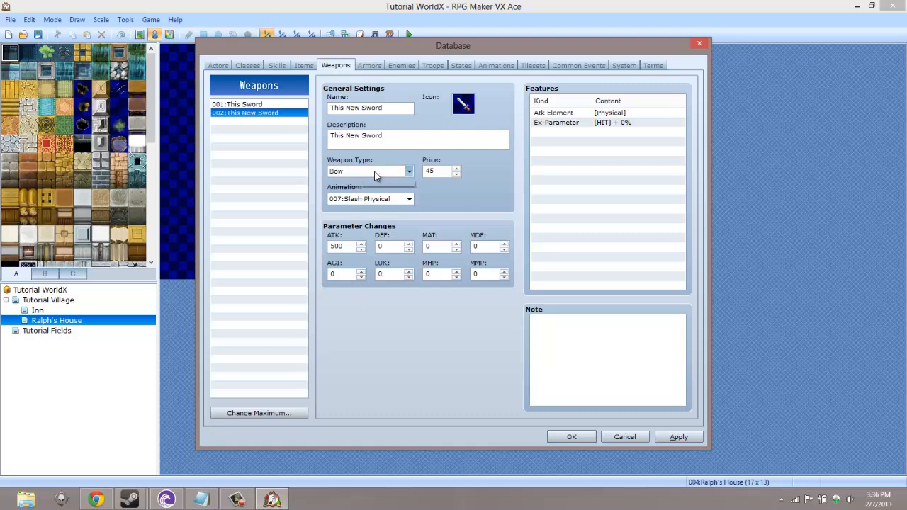
click(368, 171)
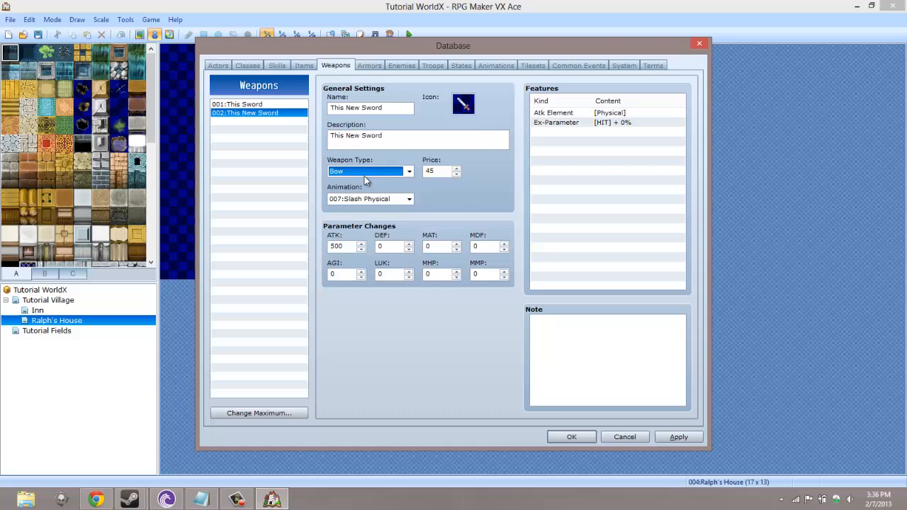
mouse_move(368, 174)
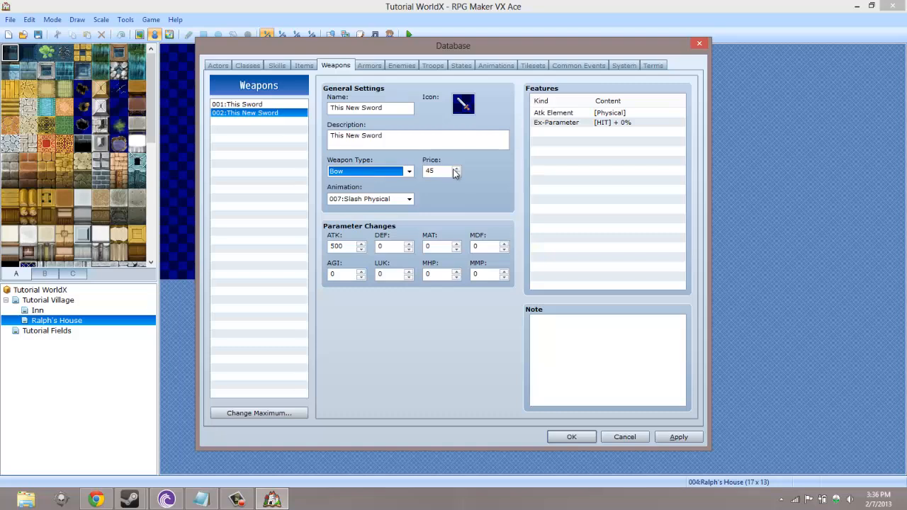
mouse_move(493, 339)
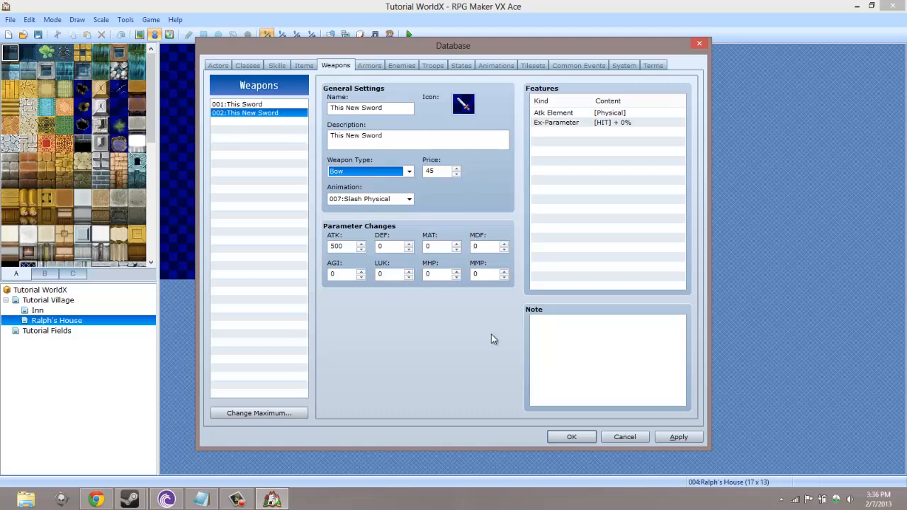
click(408, 171)
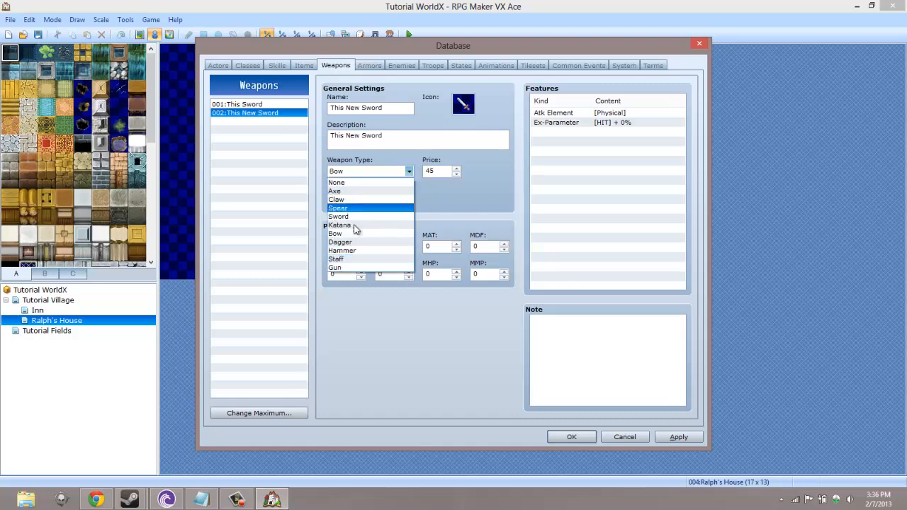
Switch This New Sword's weapon type from Bow to Sword.
click(335, 233)
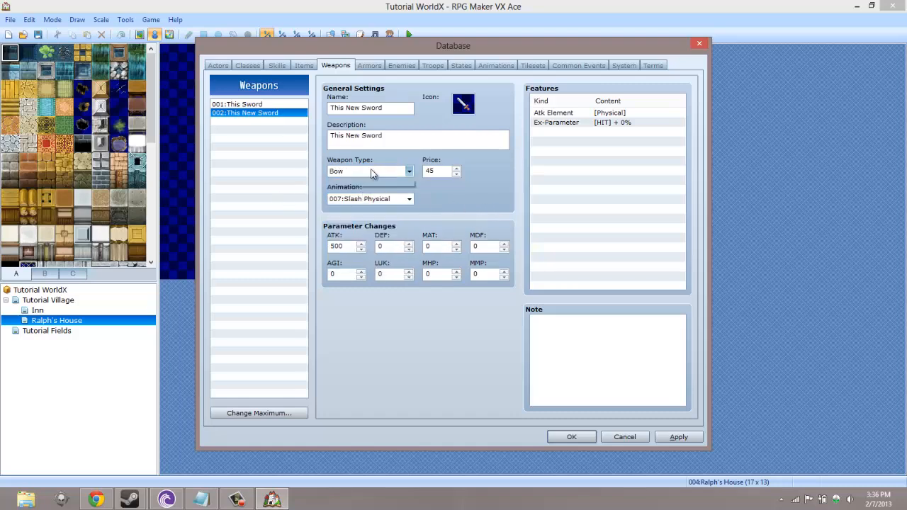
click(368, 171)
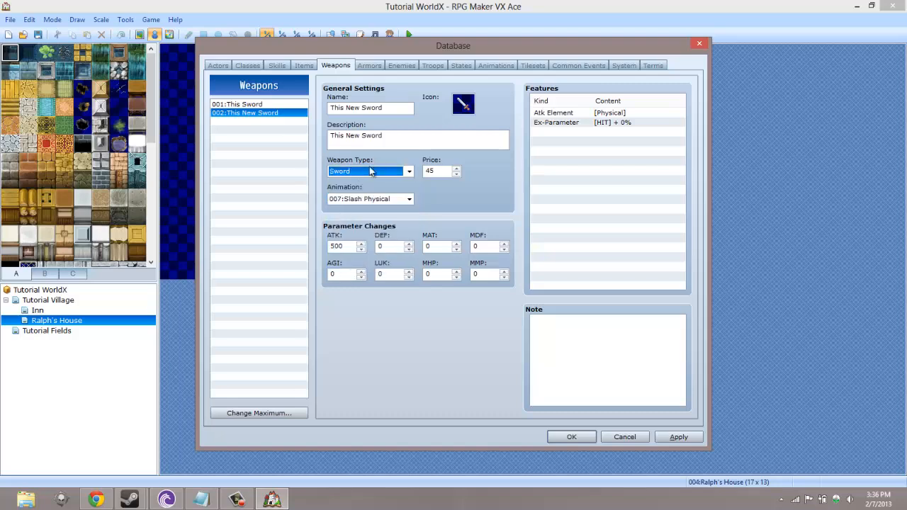
click(408, 170)
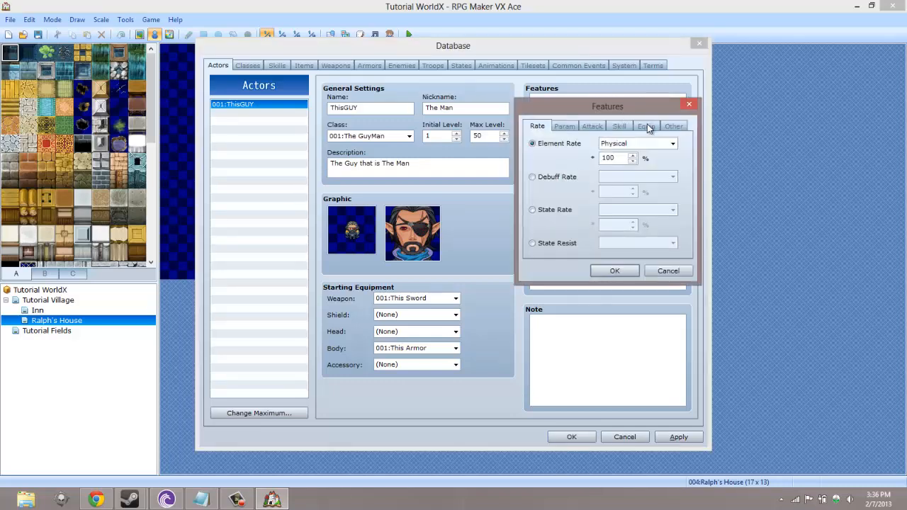
Add an Equip Armor [Light Armour] feature to ThisGUY and select the new entry.
click(645, 125)
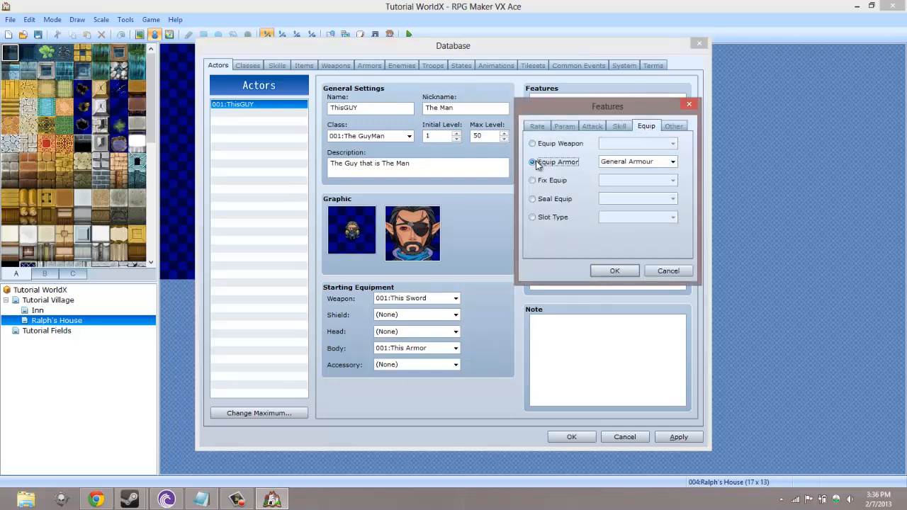
click(670, 162)
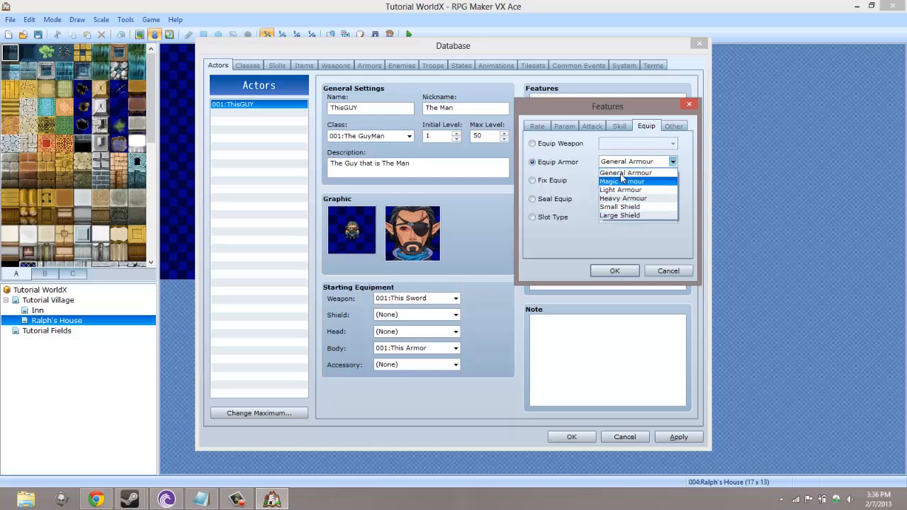
click(619, 190)
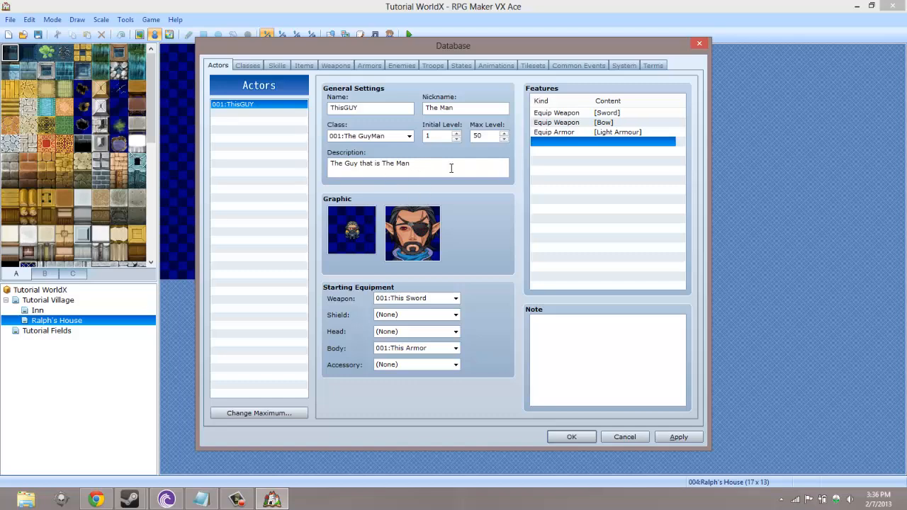
mouse_move(607, 179)
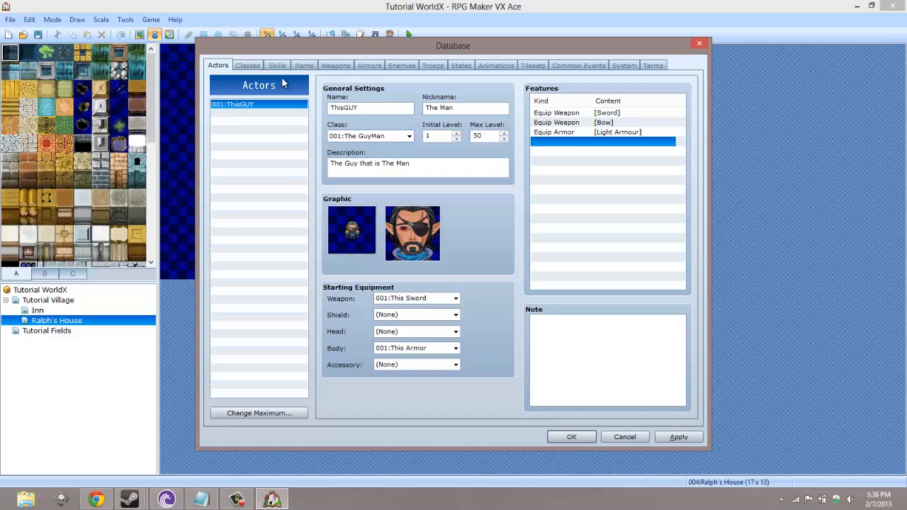
mouse_move(277, 147)
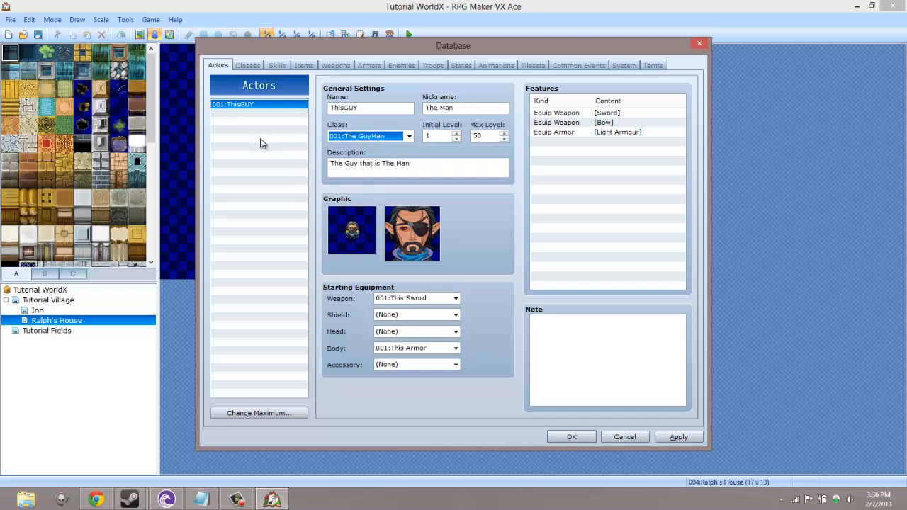
click(602, 132)
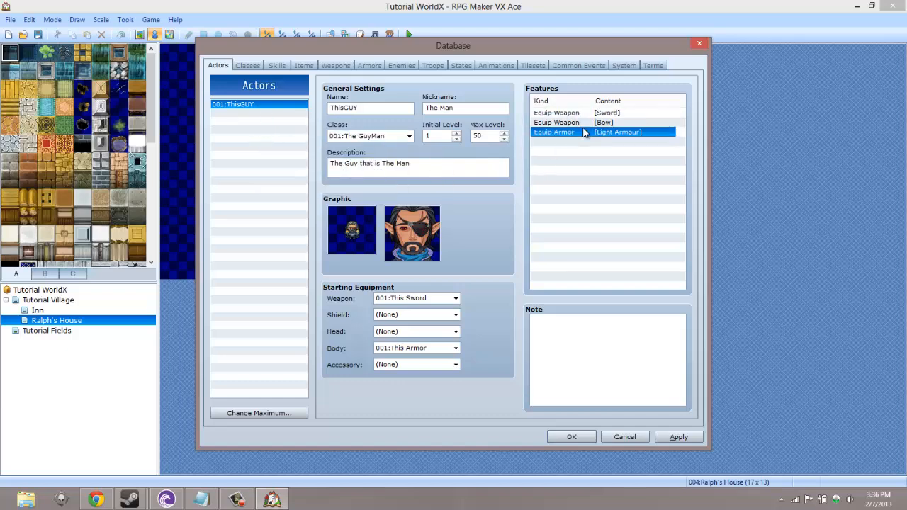
On the Classes tab, start a new feature for The GuyMan, then cancel it.
click(247, 65)
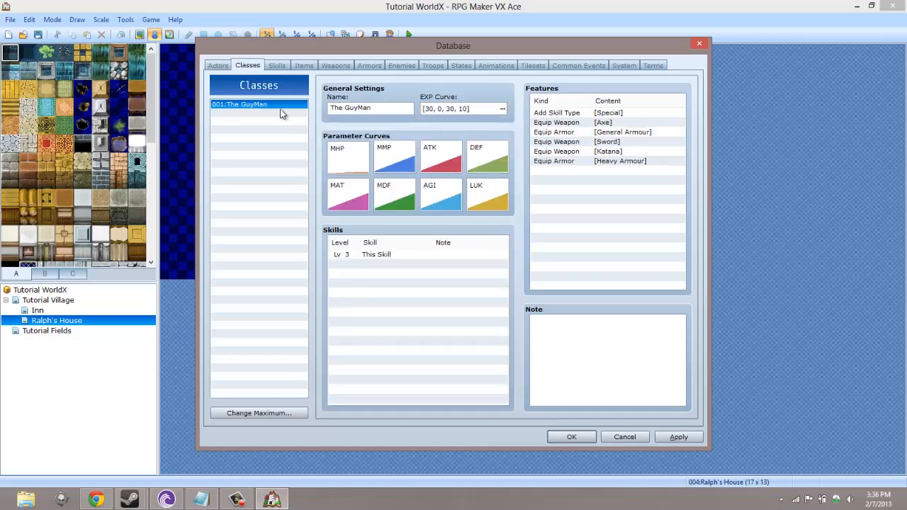
mouse_move(605, 168)
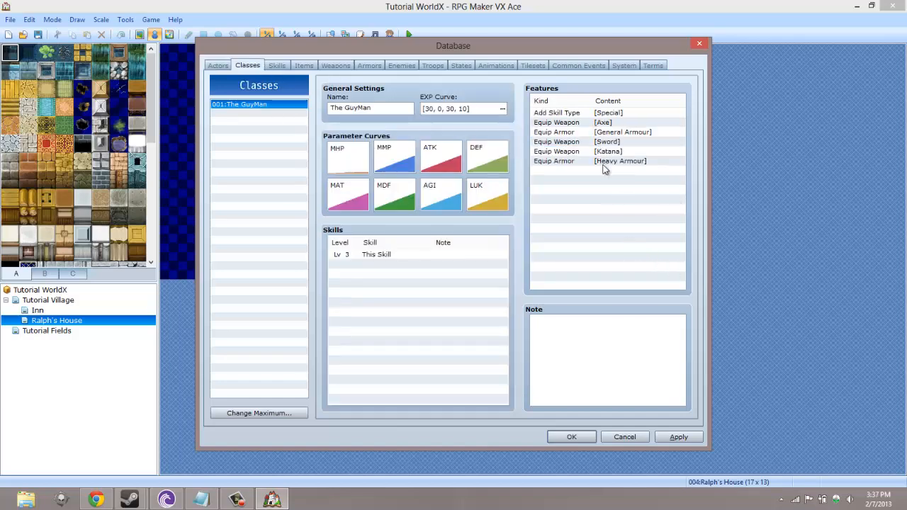
click(602, 170)
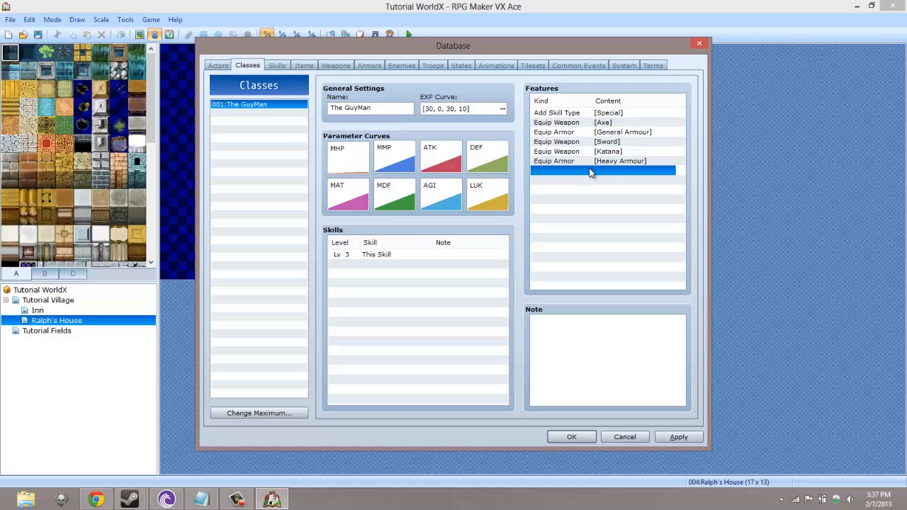
mouse_move(537, 140)
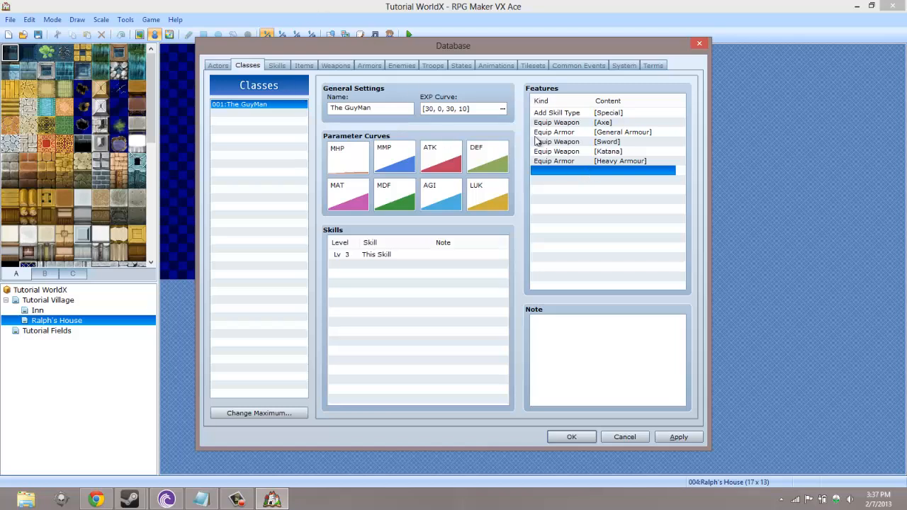
double_click(602, 170)
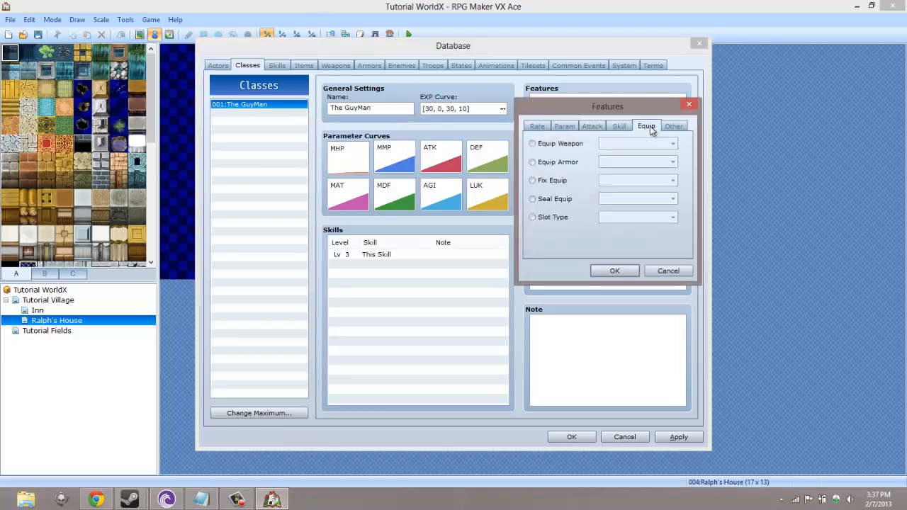
click(532, 143)
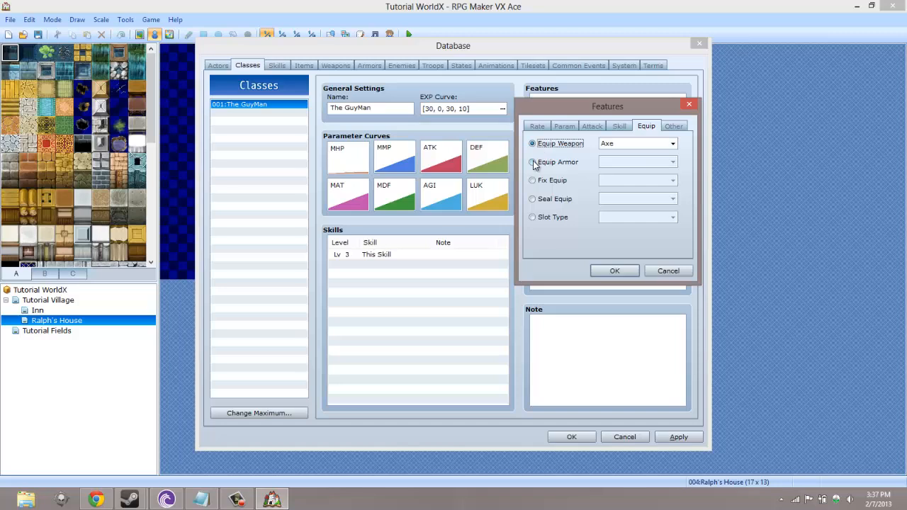
click(614, 271)
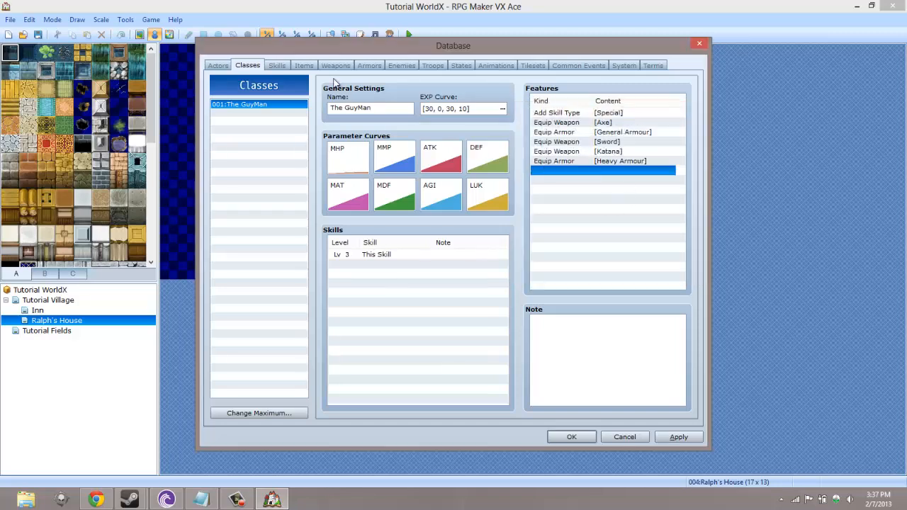
Flip to Actors and back to Classes, then apply the database changes.
click(217, 65)
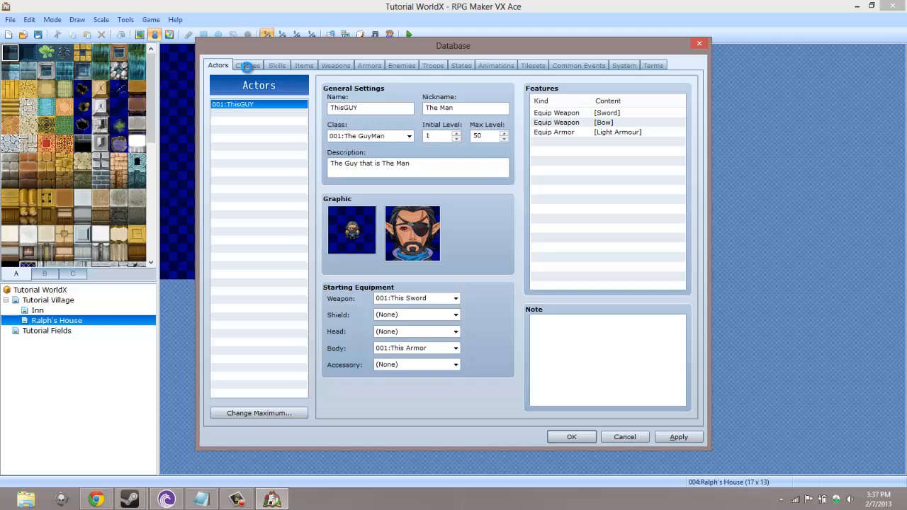
click(247, 65)
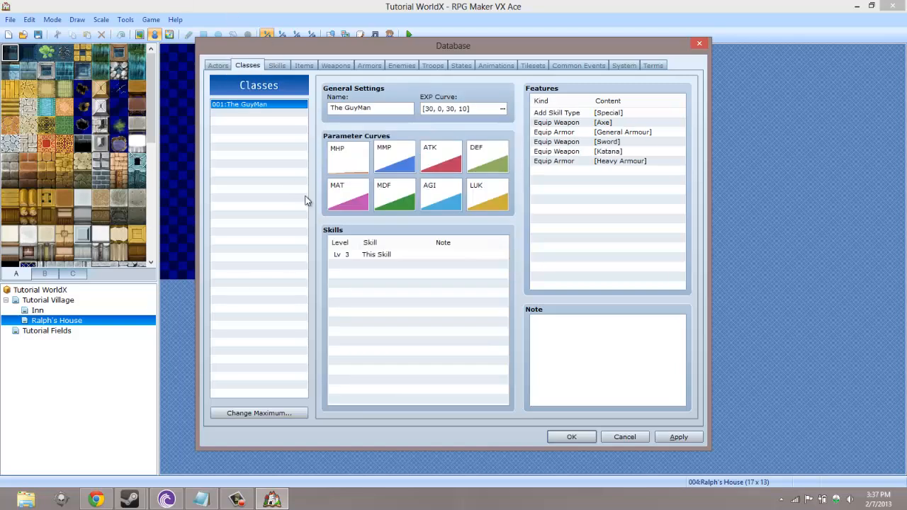
mouse_move(305, 201)
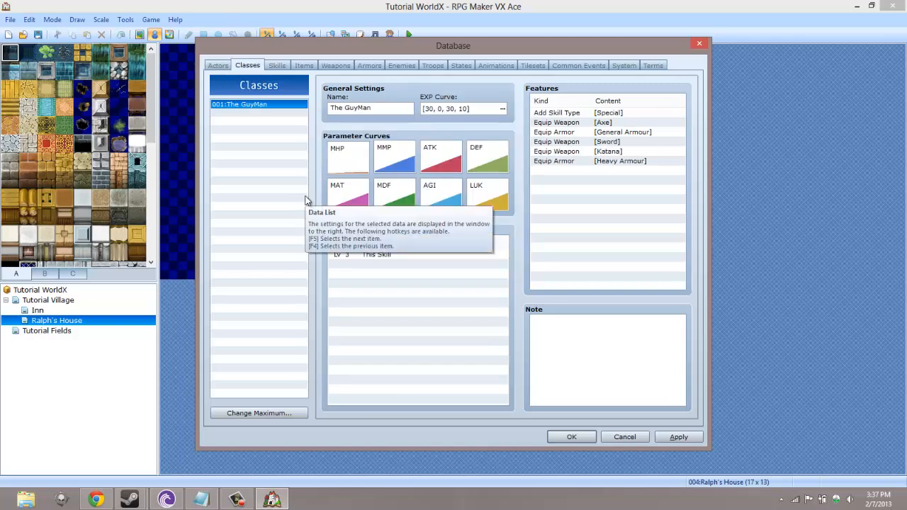
mouse_move(678, 437)
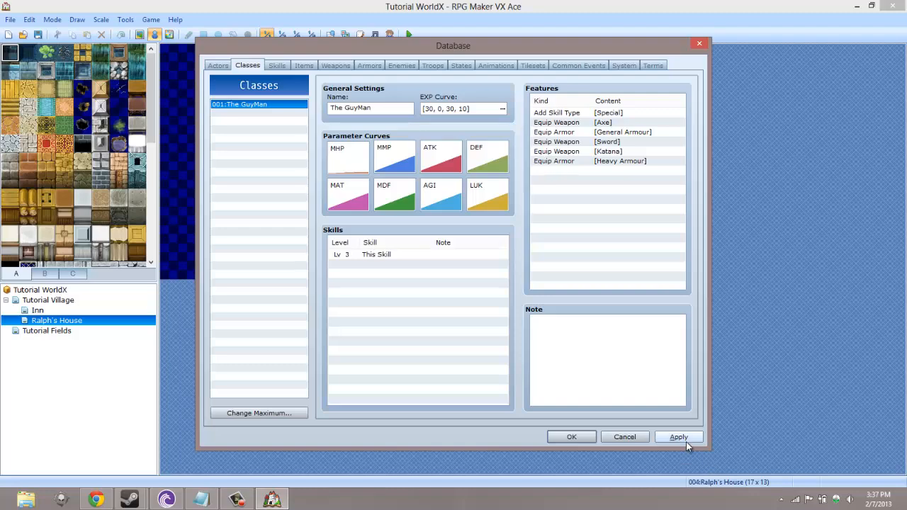
click(678, 436)
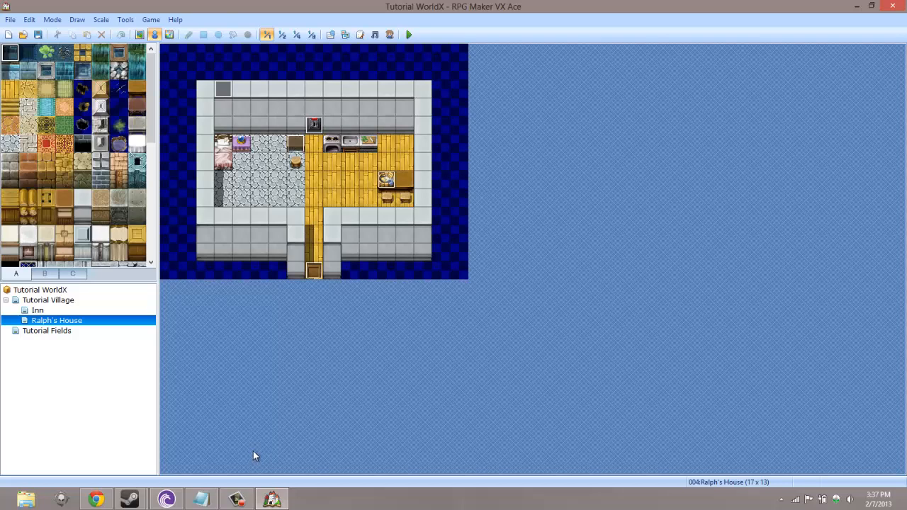
mouse_move(243, 430)
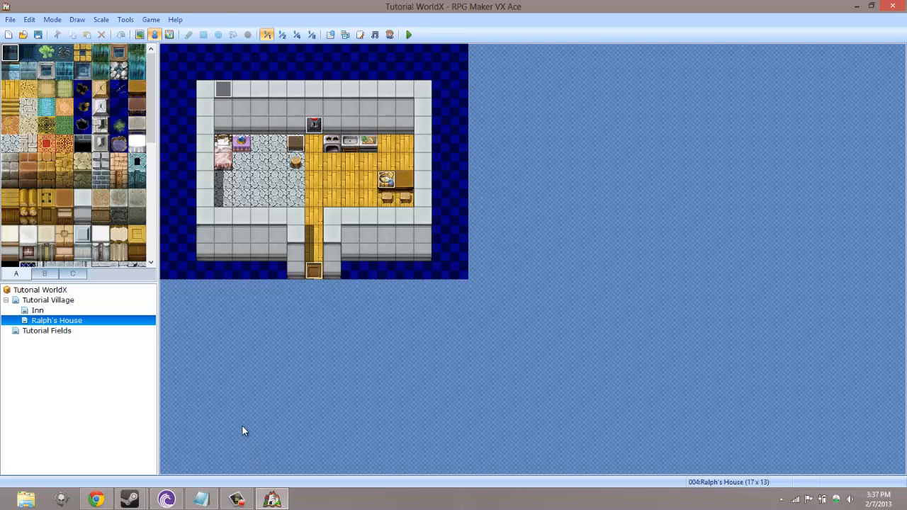
mouse_move(315, 361)
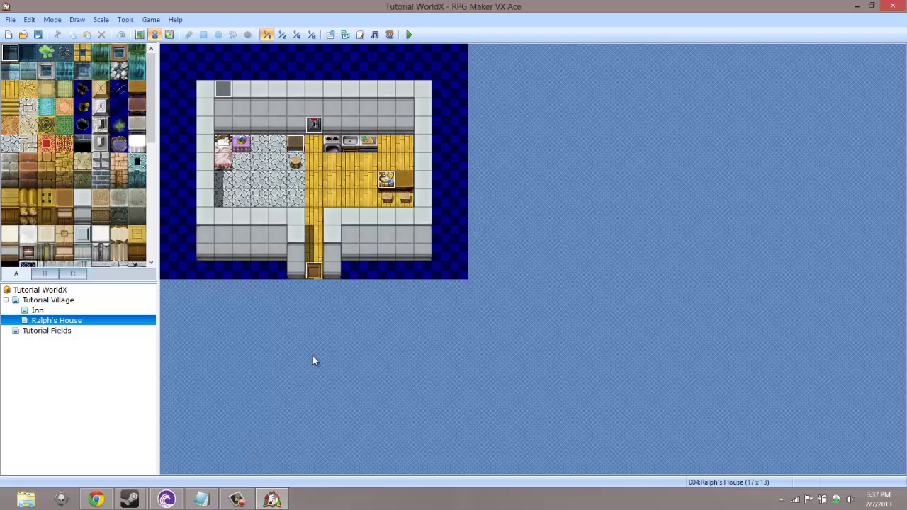